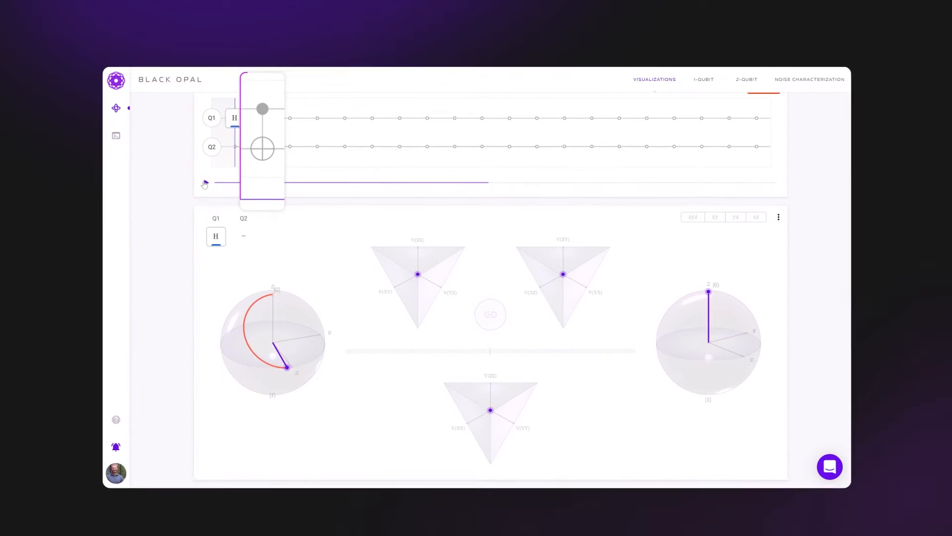
Play the H-then-CNOT circuit animation to show the entangled Bloch spheres.
{"action": "left_click", "coordinate": [205, 184]}
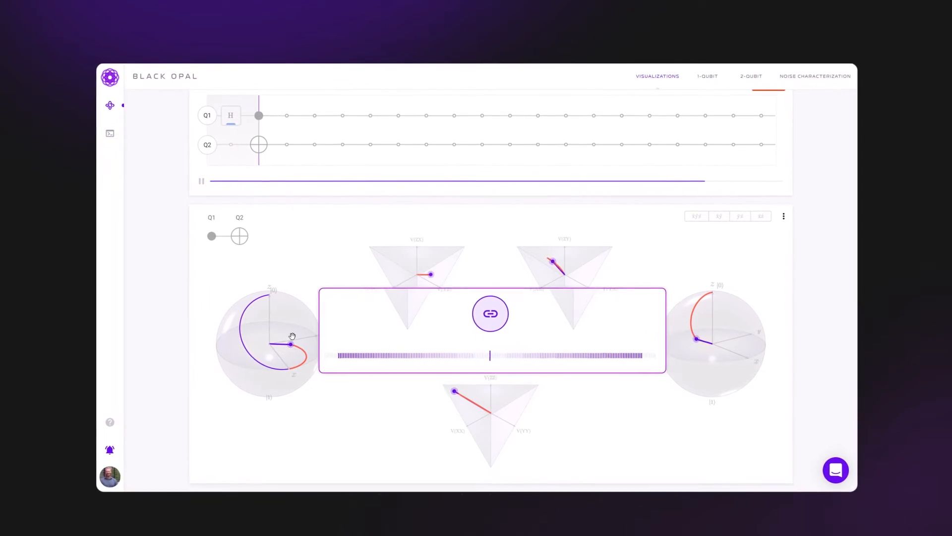